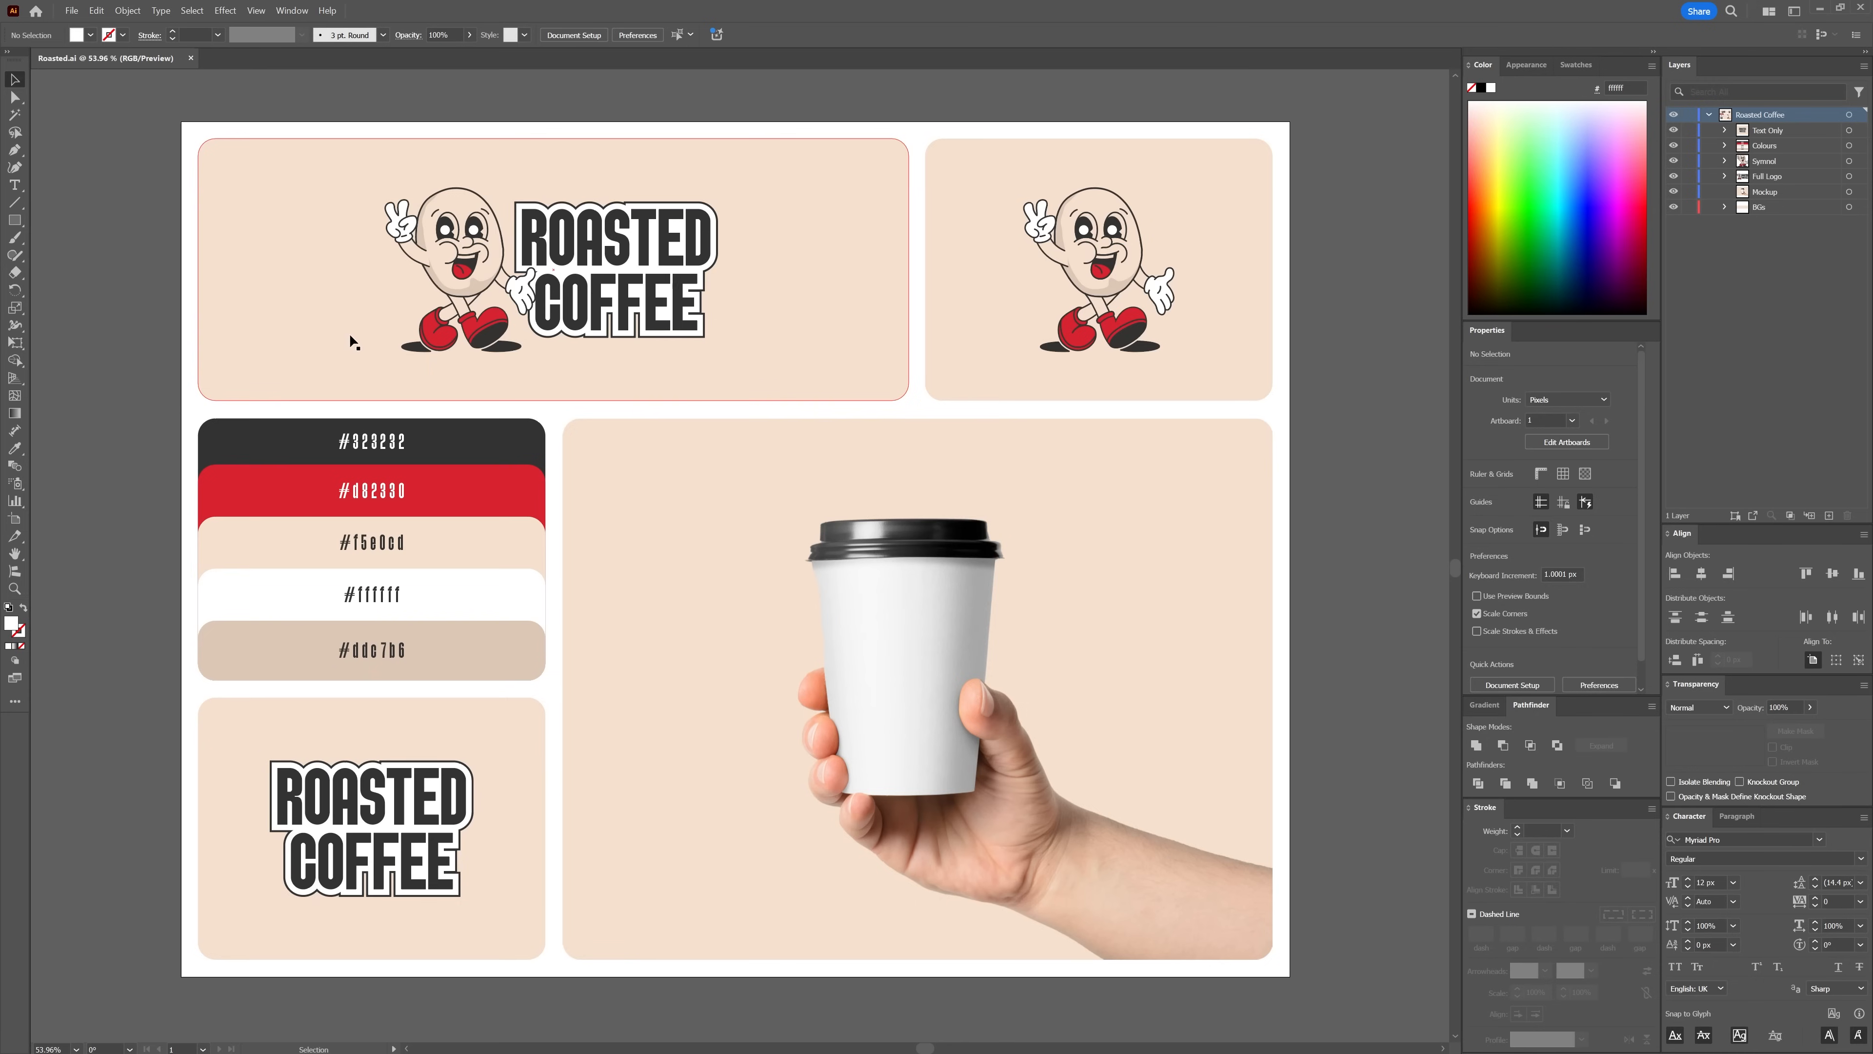
pyautogui.moveTo(138, 344)
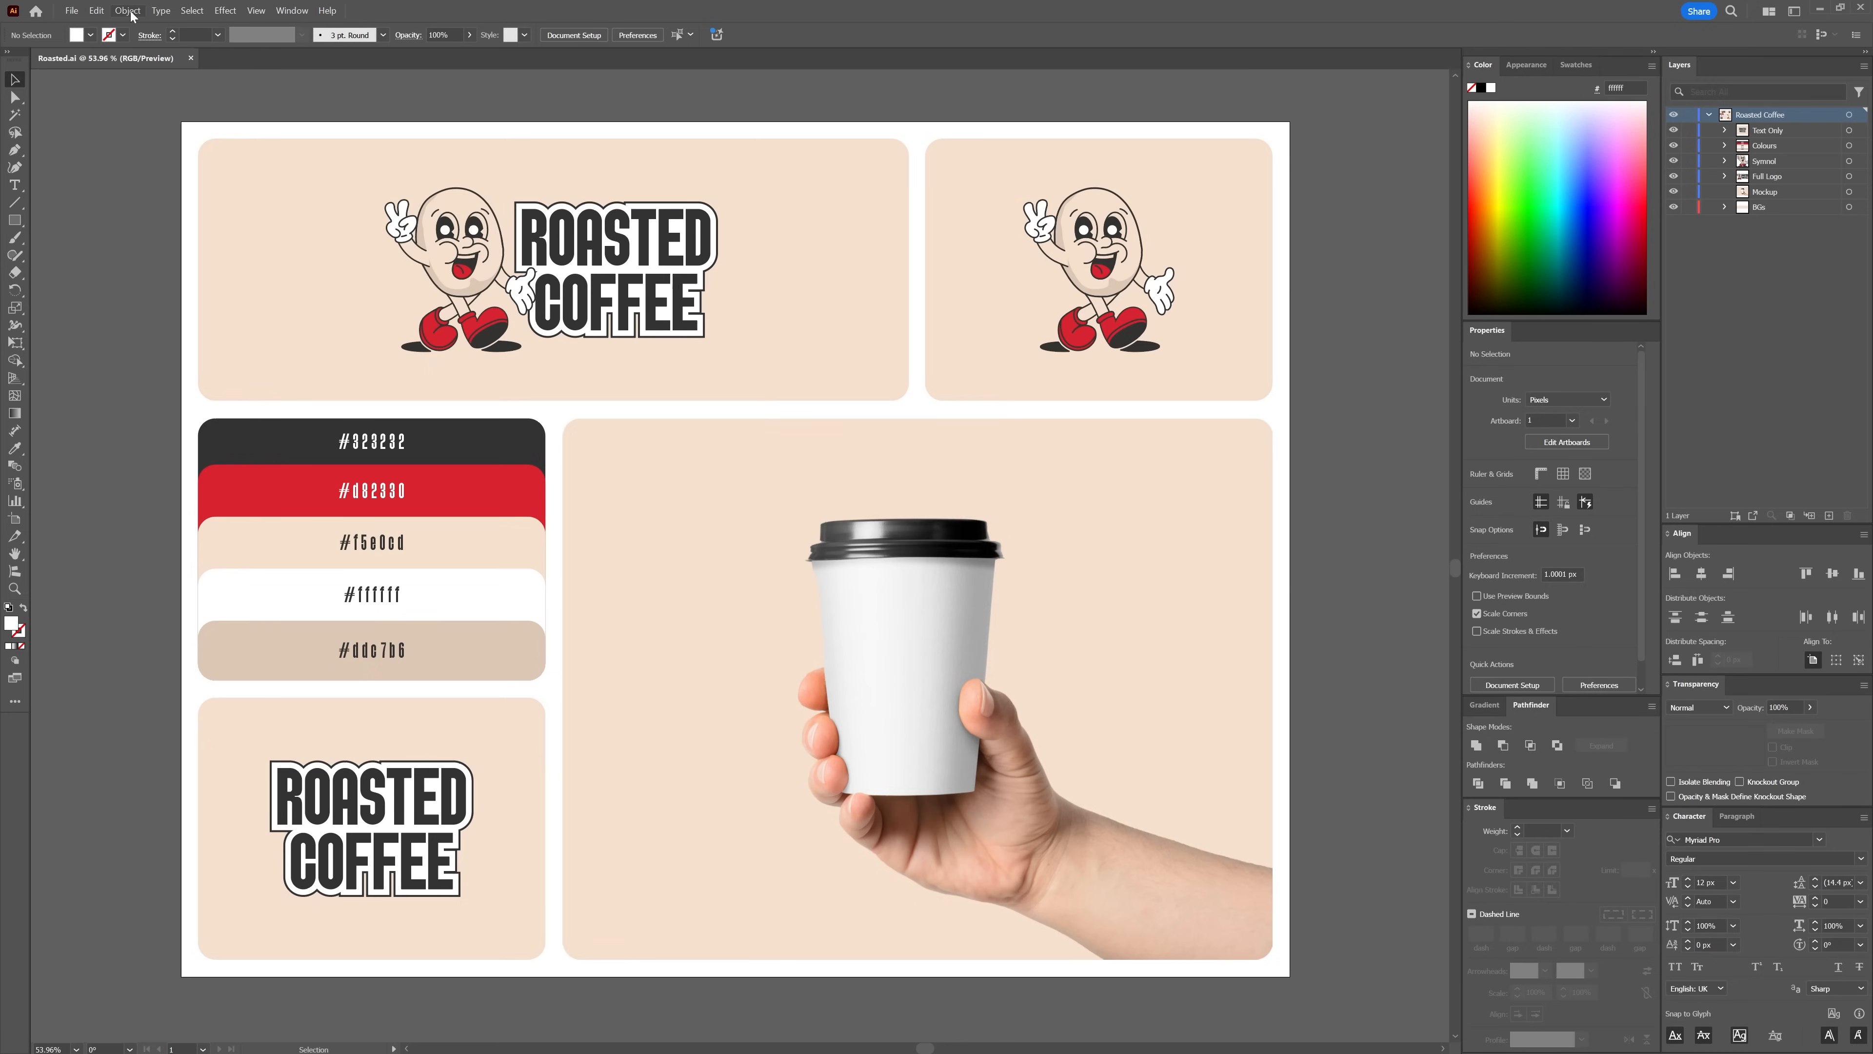
# Alt-drag a copy of the Full Logo group onto the paper cup photo and reach the Object menu
pyautogui.click(127, 10)
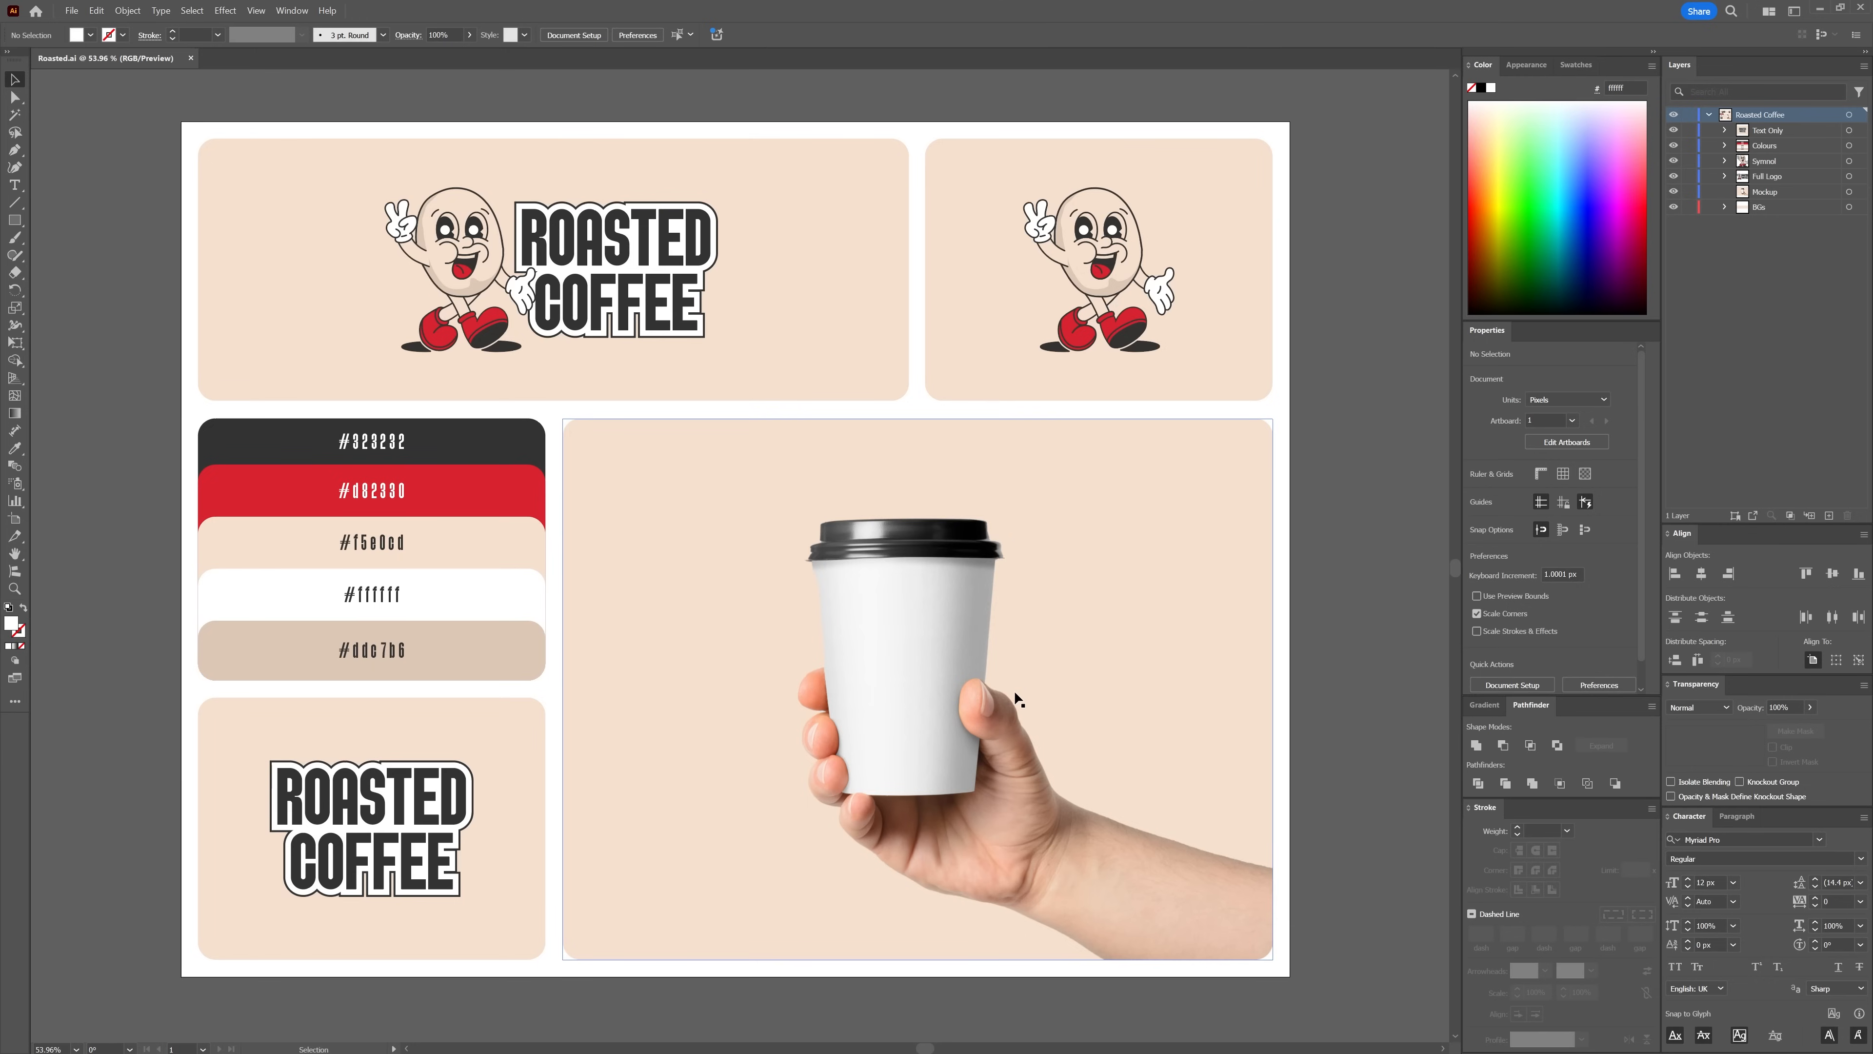
pyautogui.moveTo(906, 711)
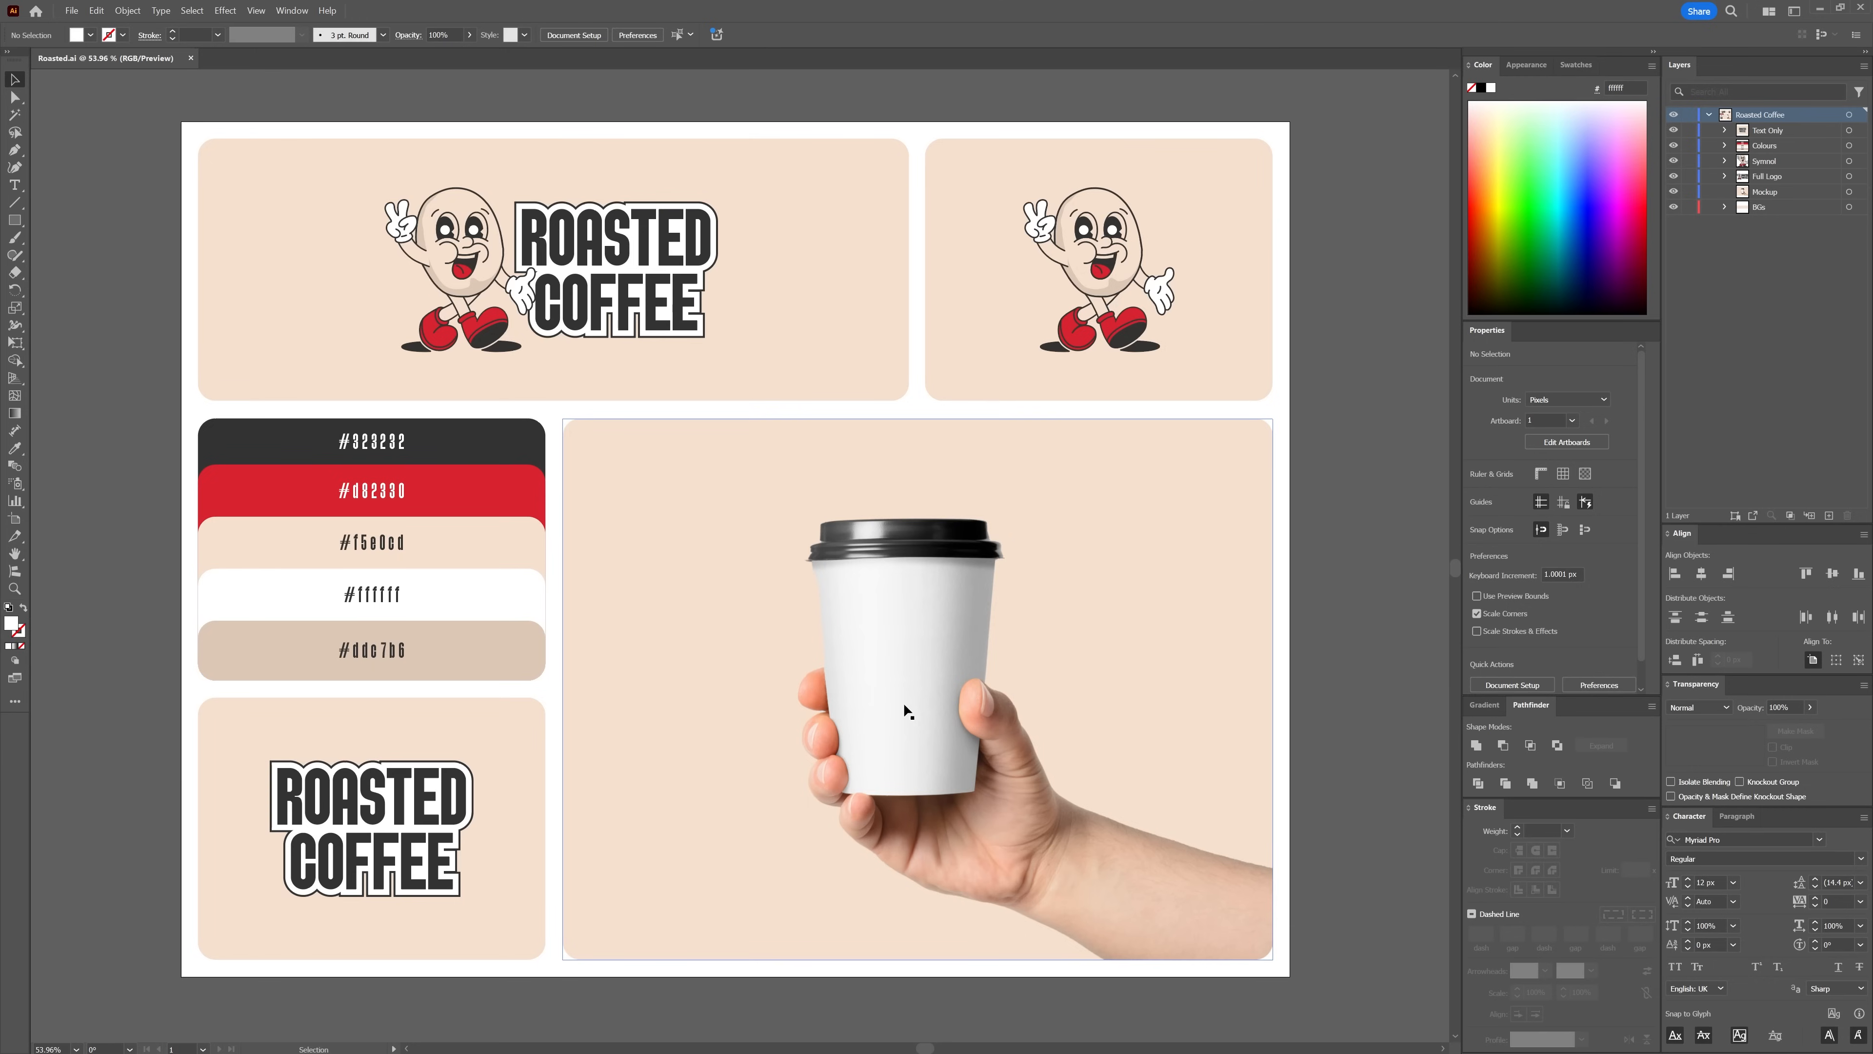
pyautogui.click(920, 690)
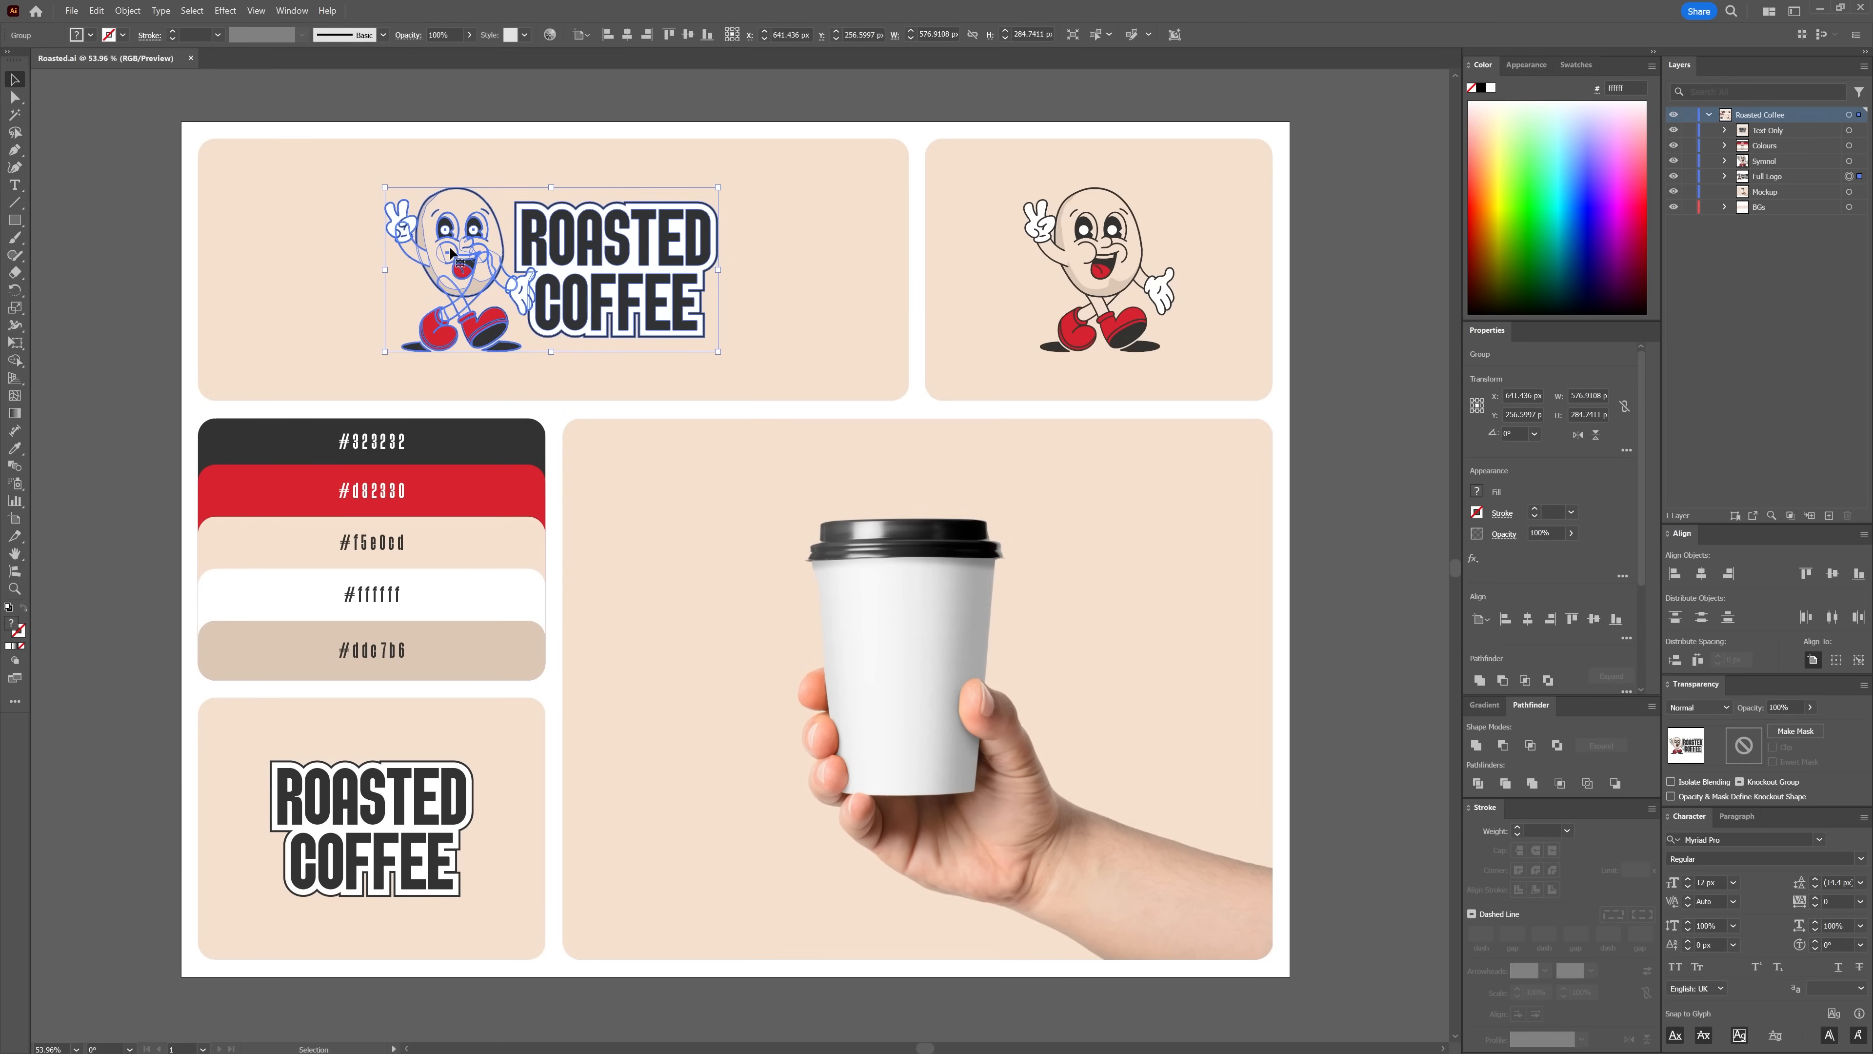
pyautogui.moveTo(549, 269); pyautogui.dragTo(745, 728)
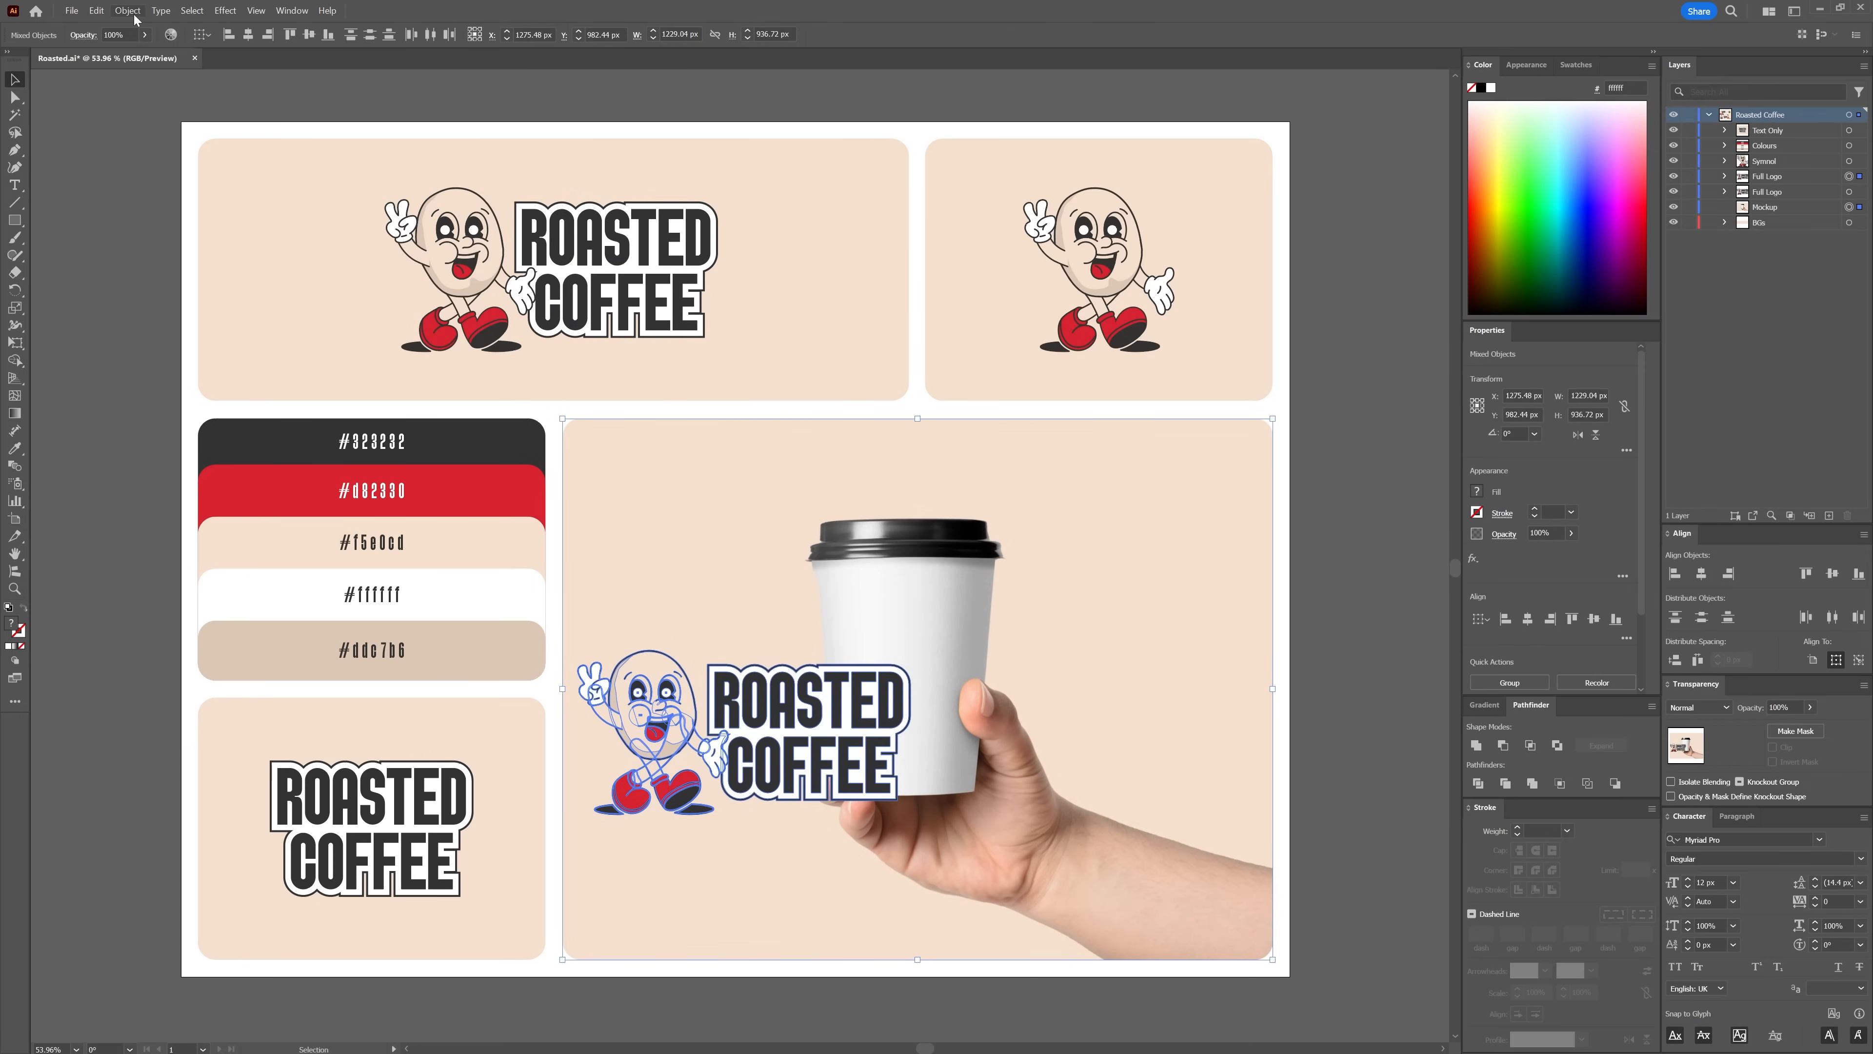
pyautogui.click(127, 10)
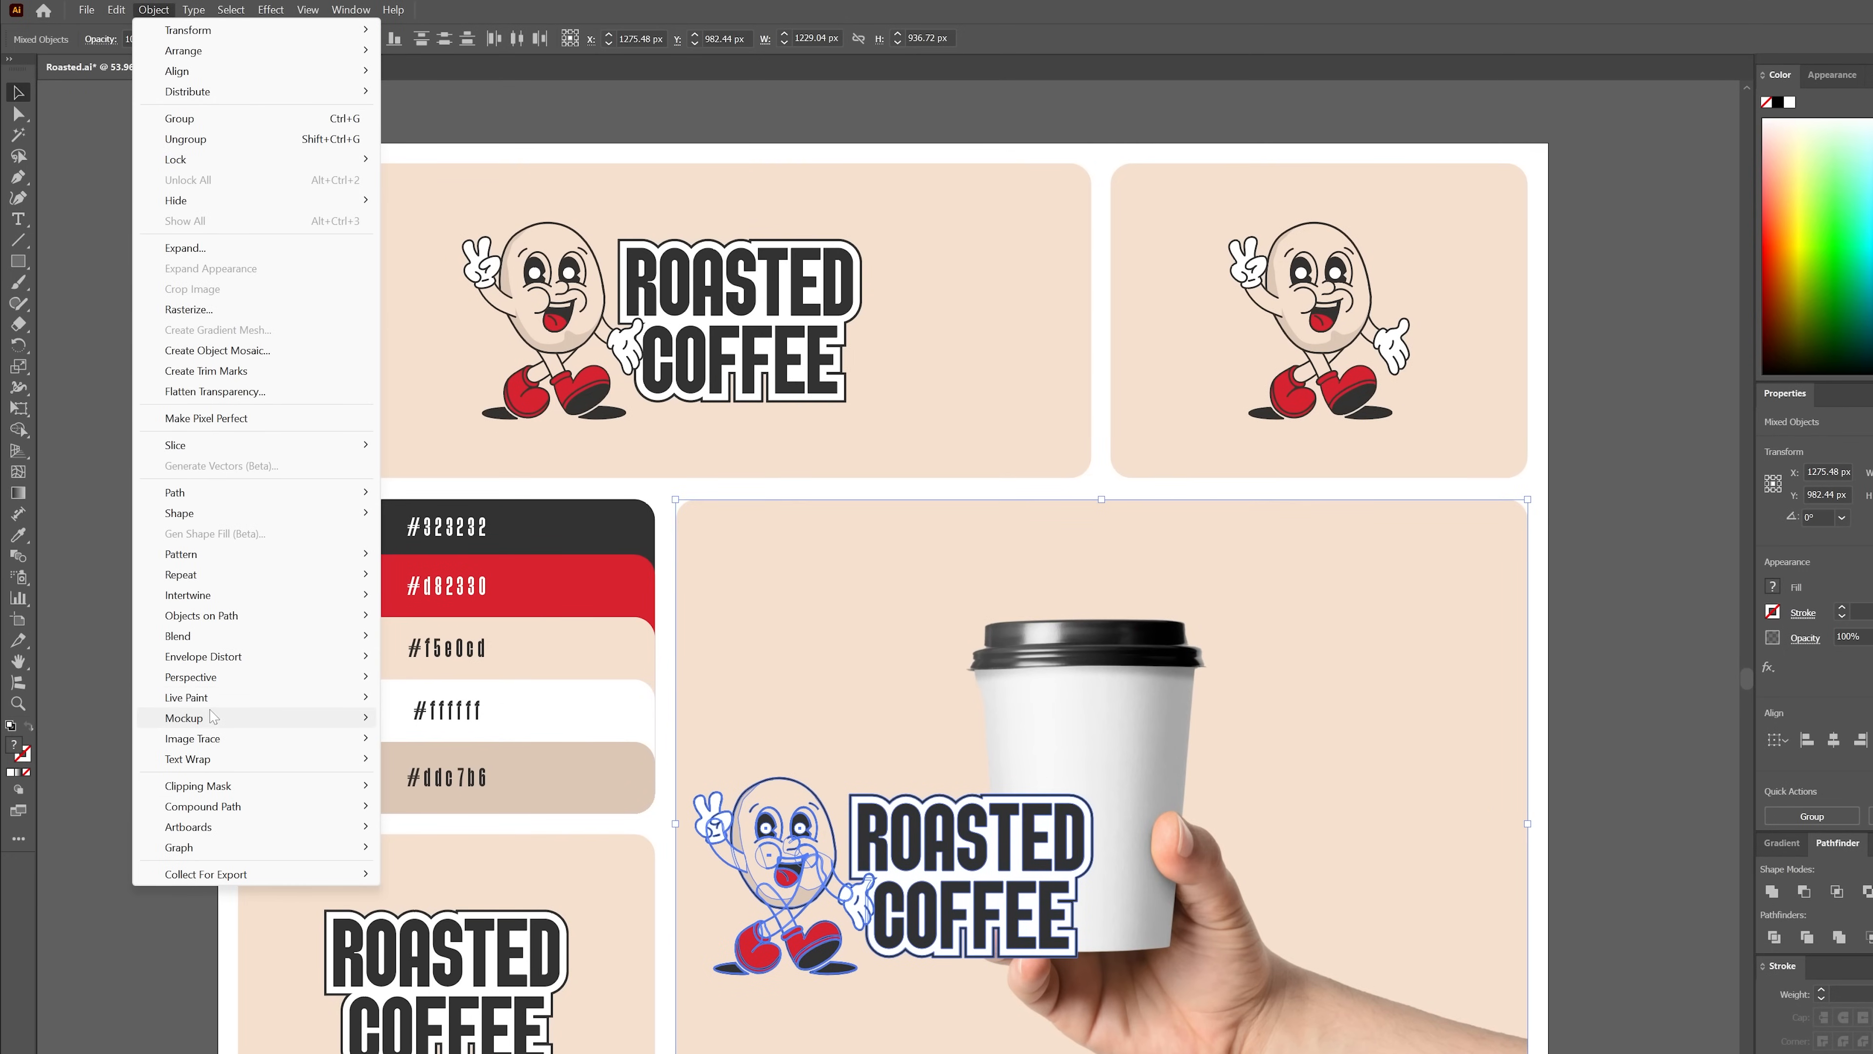
# Apply Object > Mockup > Make so the logo wraps the cup's curved front
pyautogui.click(185, 738)
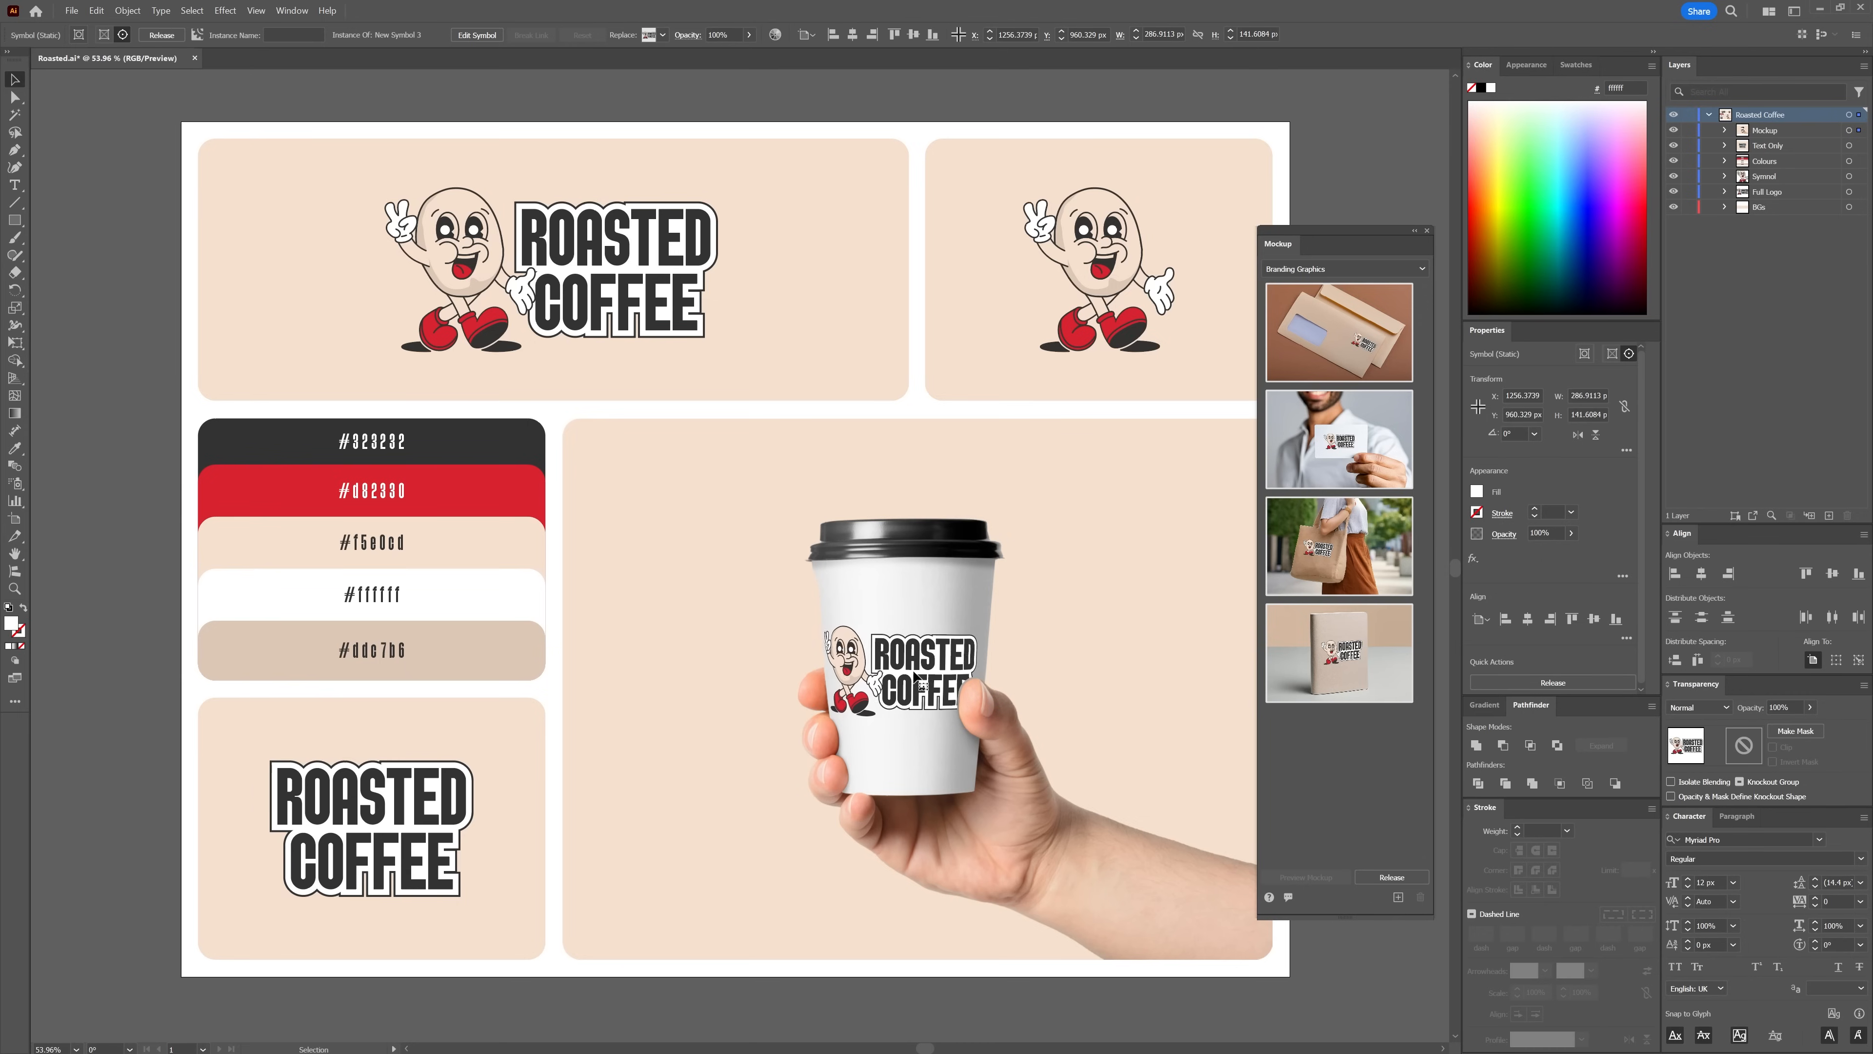
# Set the wrapped cup logo to Multiply blending and scale it up slightly
pyautogui.click(890, 669)
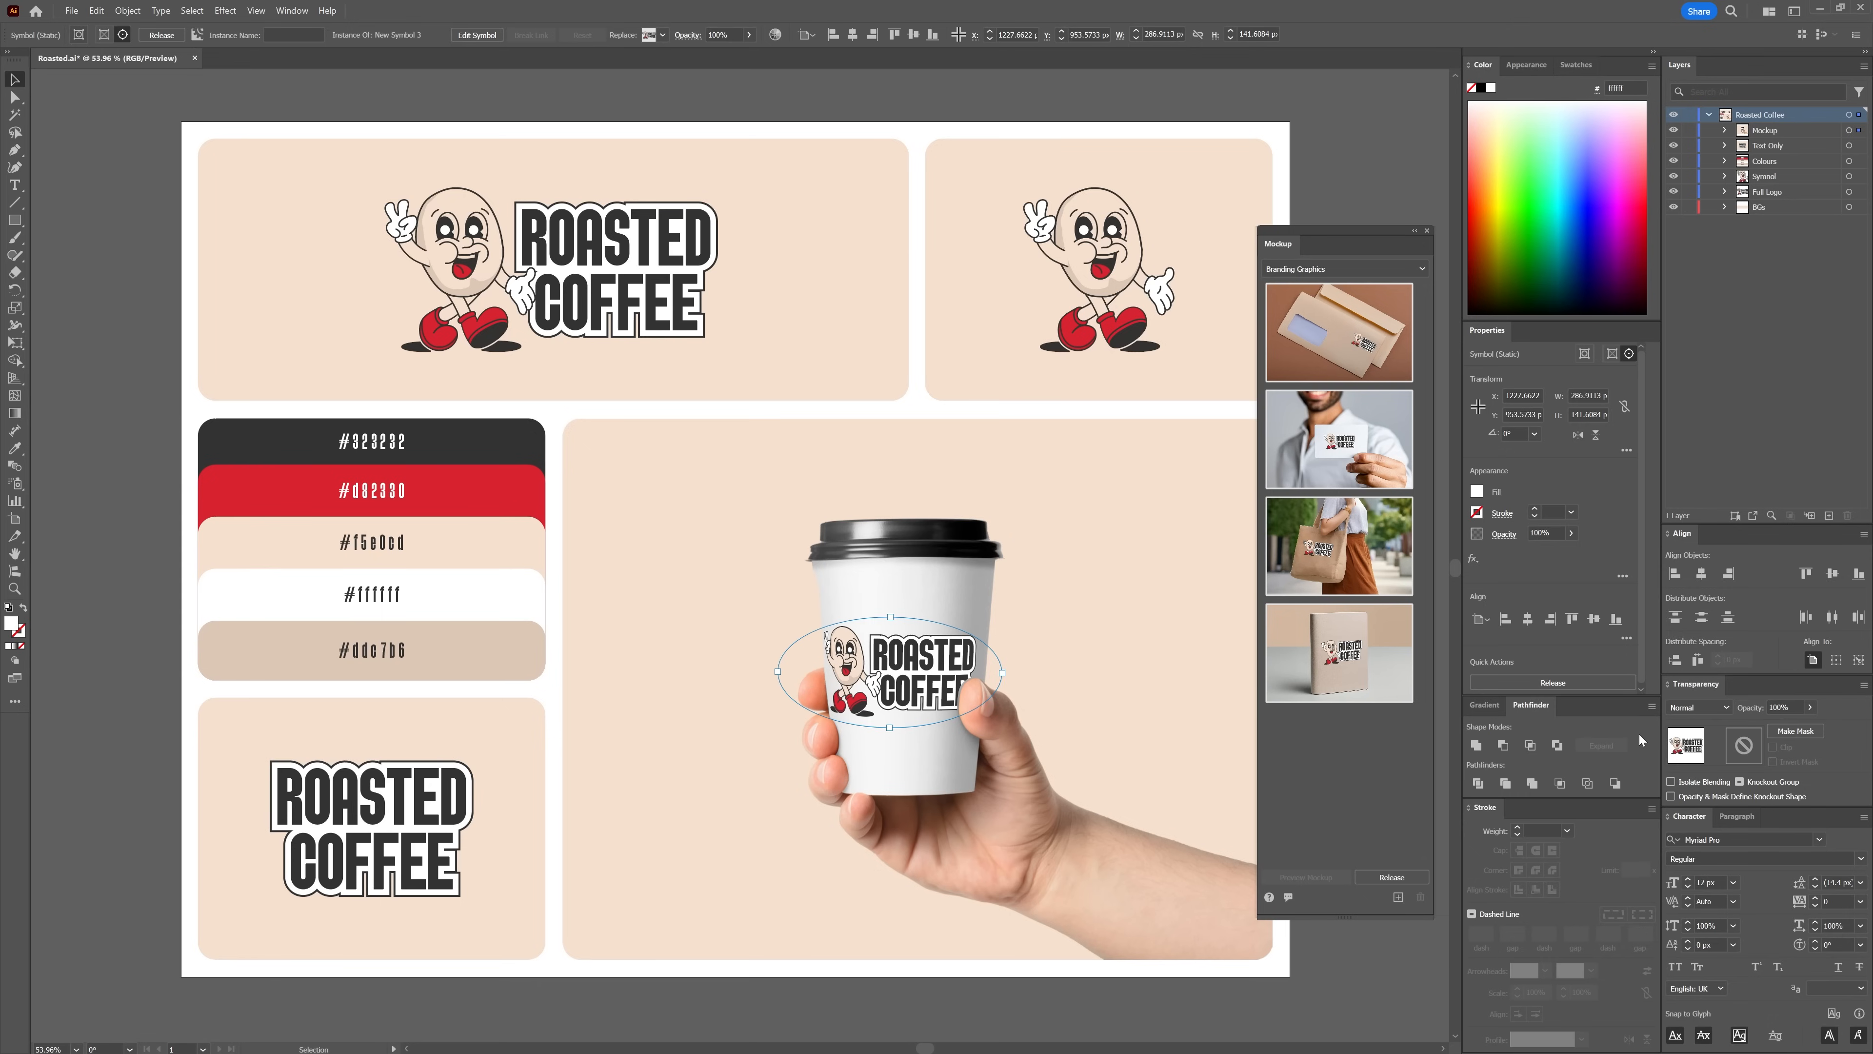
pyautogui.click(1724, 706)
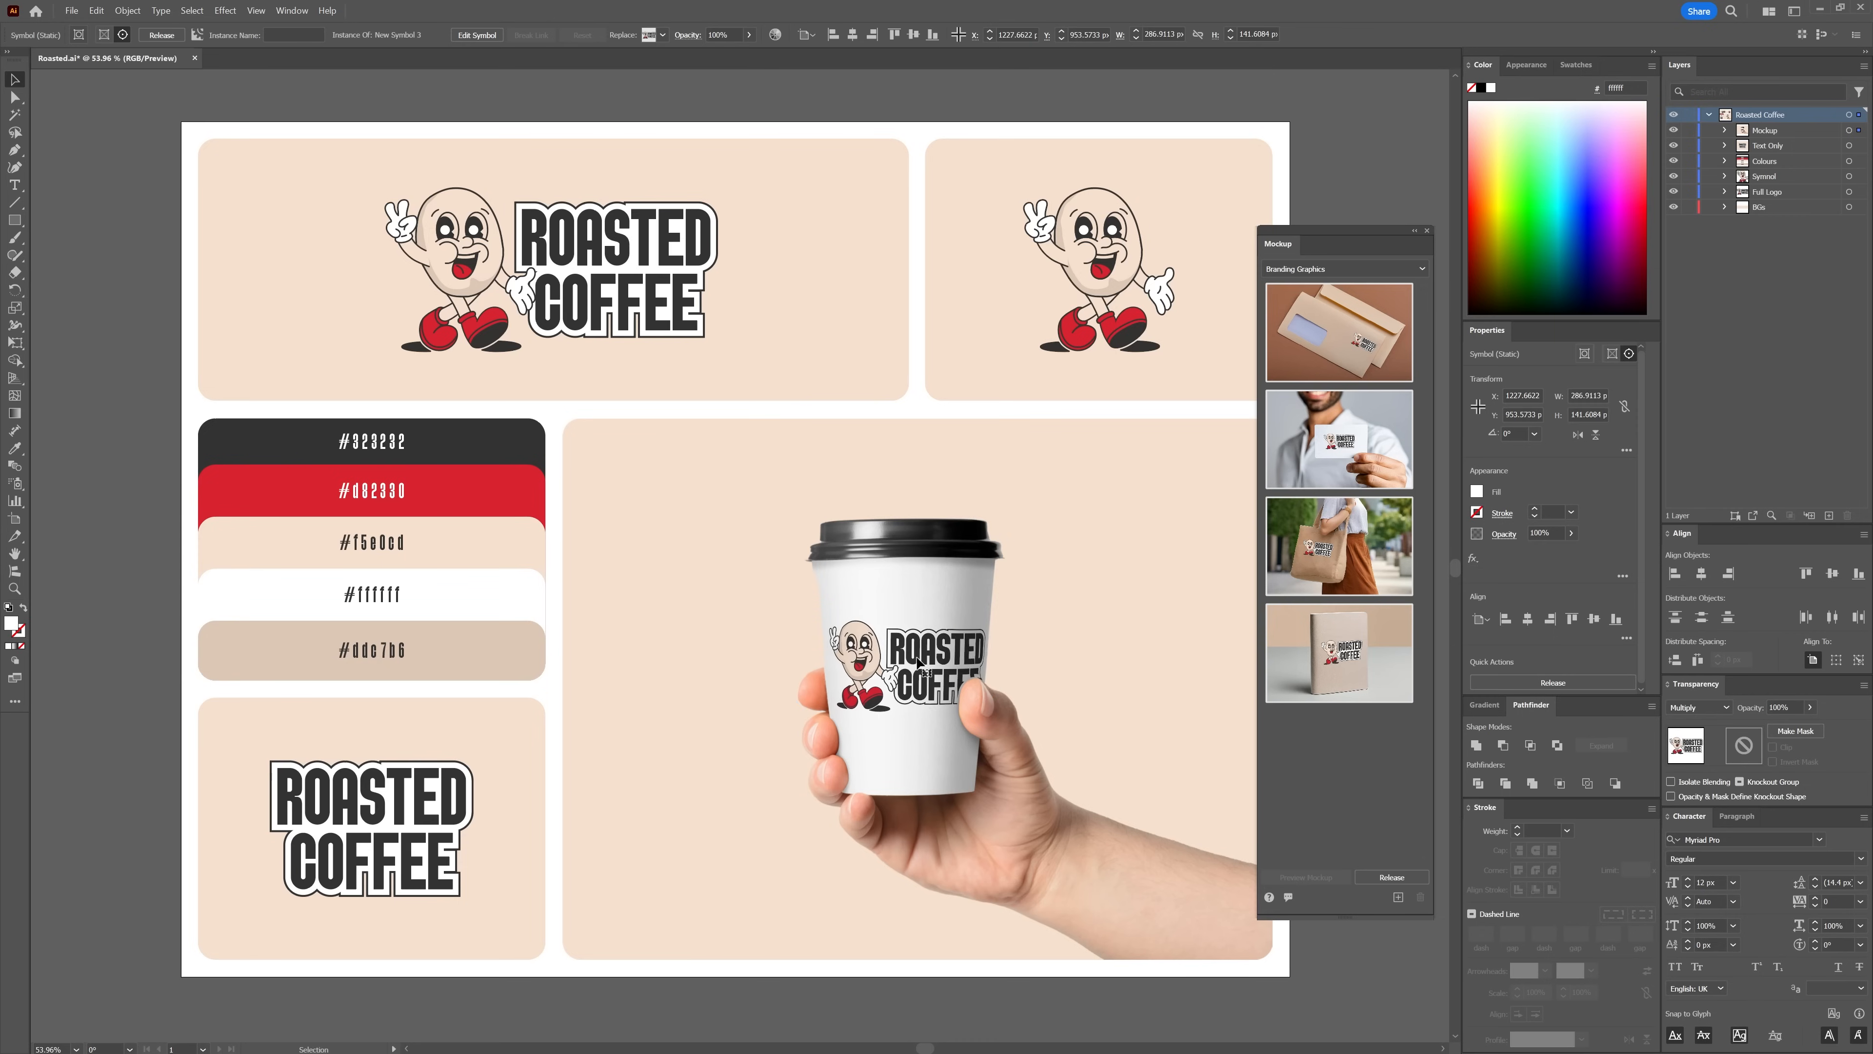
pyautogui.click(914, 669)
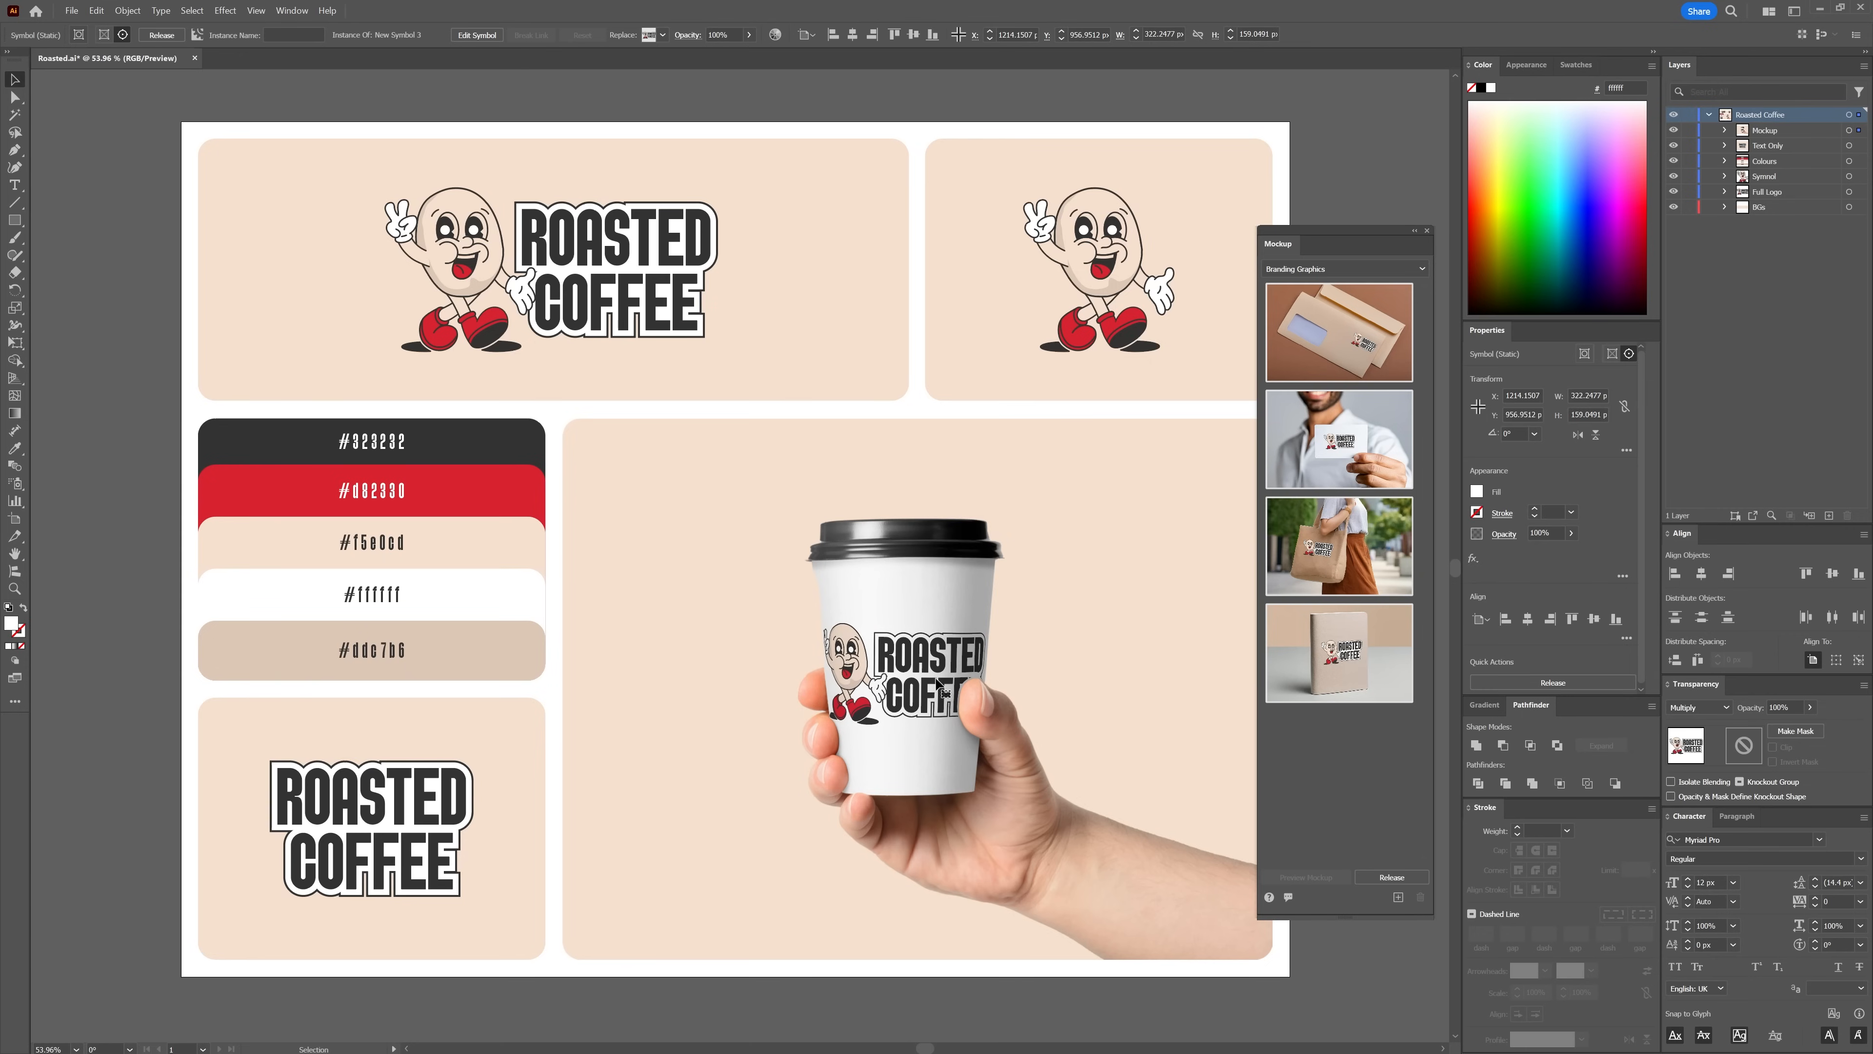
# Stretch the cup logo horizontally and shift it slightly right on the cup
pyautogui.click(908, 669)
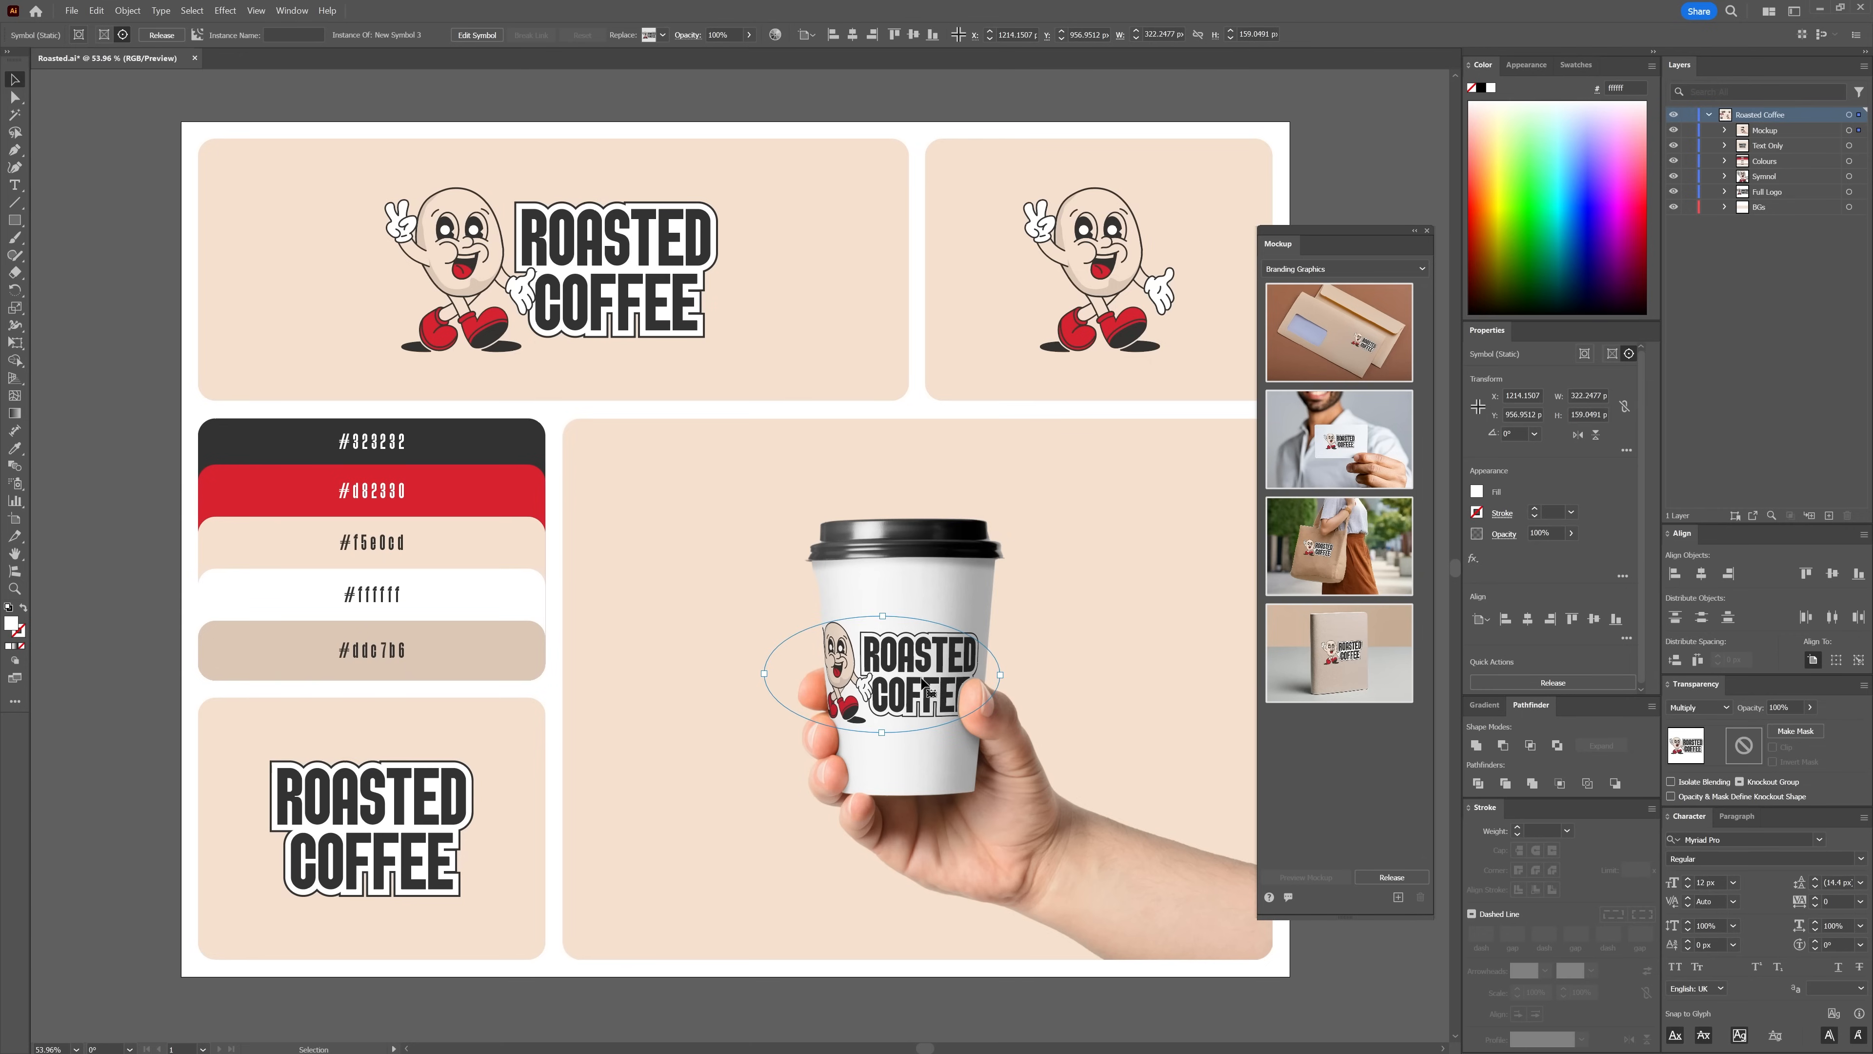
pyautogui.moveTo(1001, 673); pyautogui.dragTo(1015, 677)
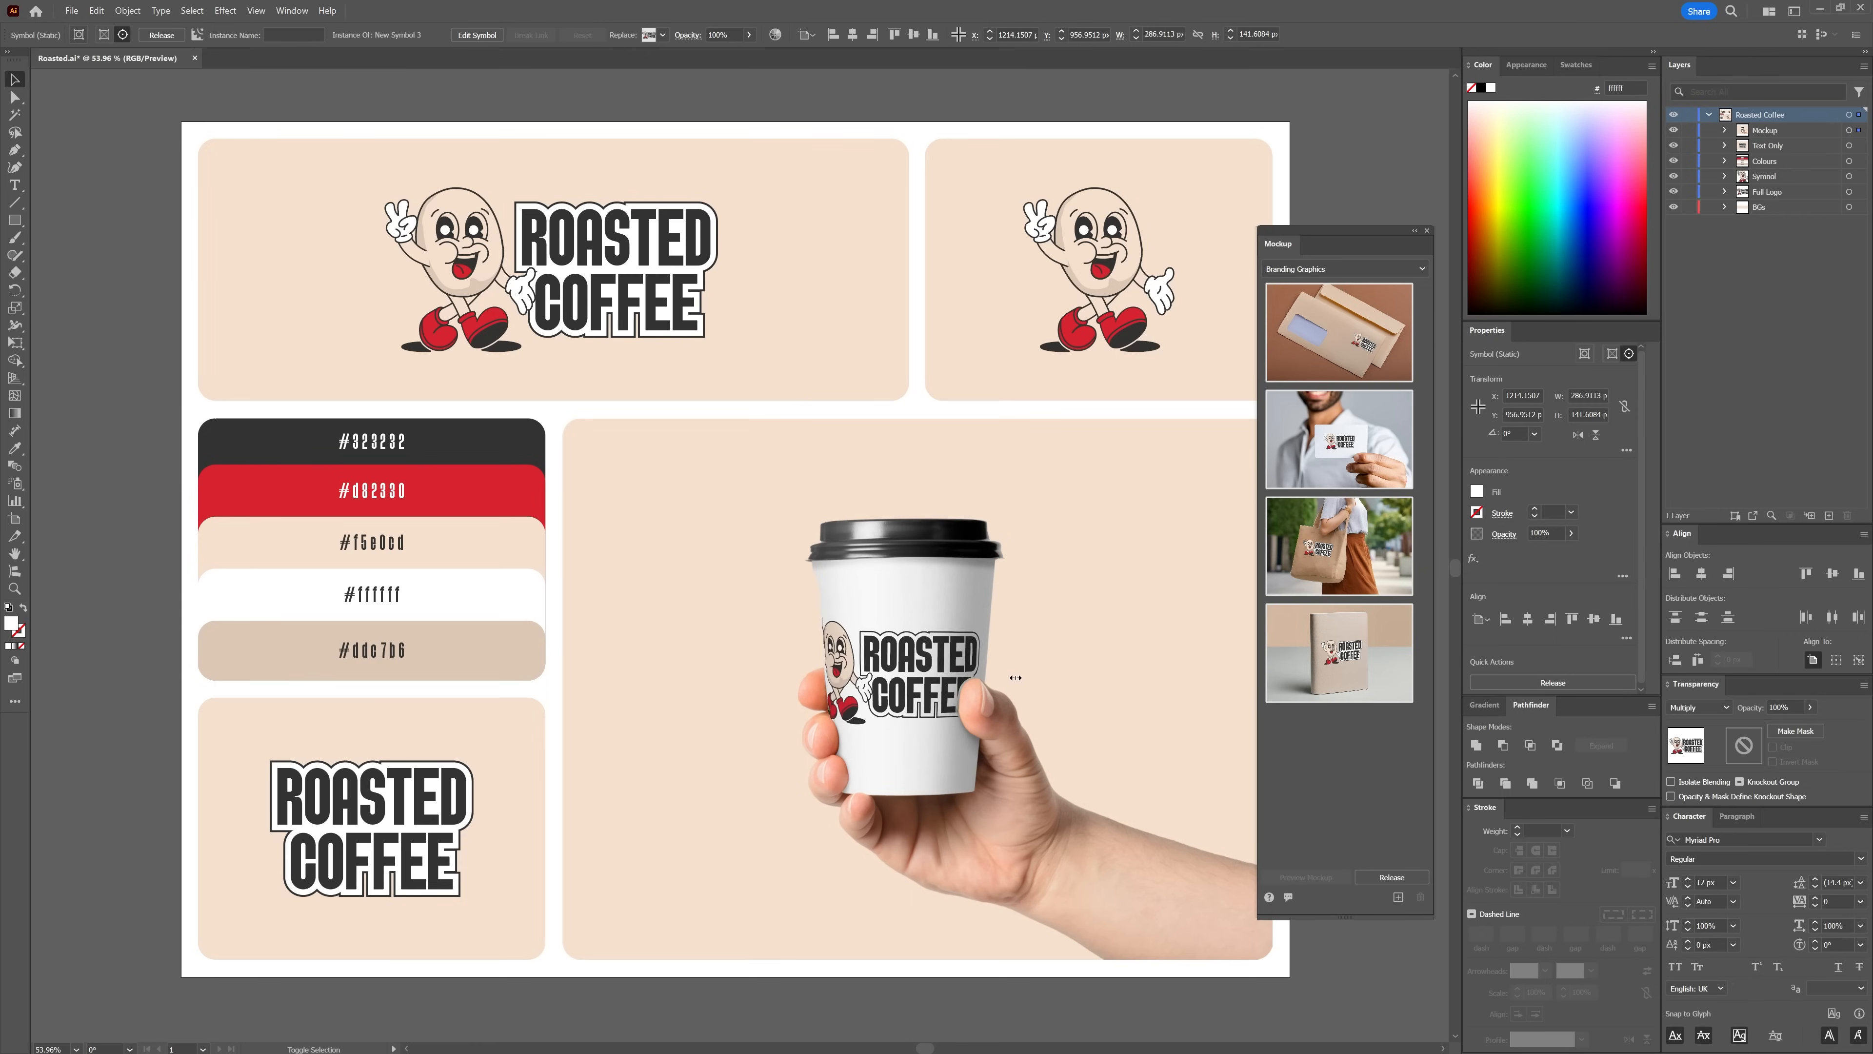
pyautogui.moveTo(890, 670); pyautogui.dragTo(914, 664)
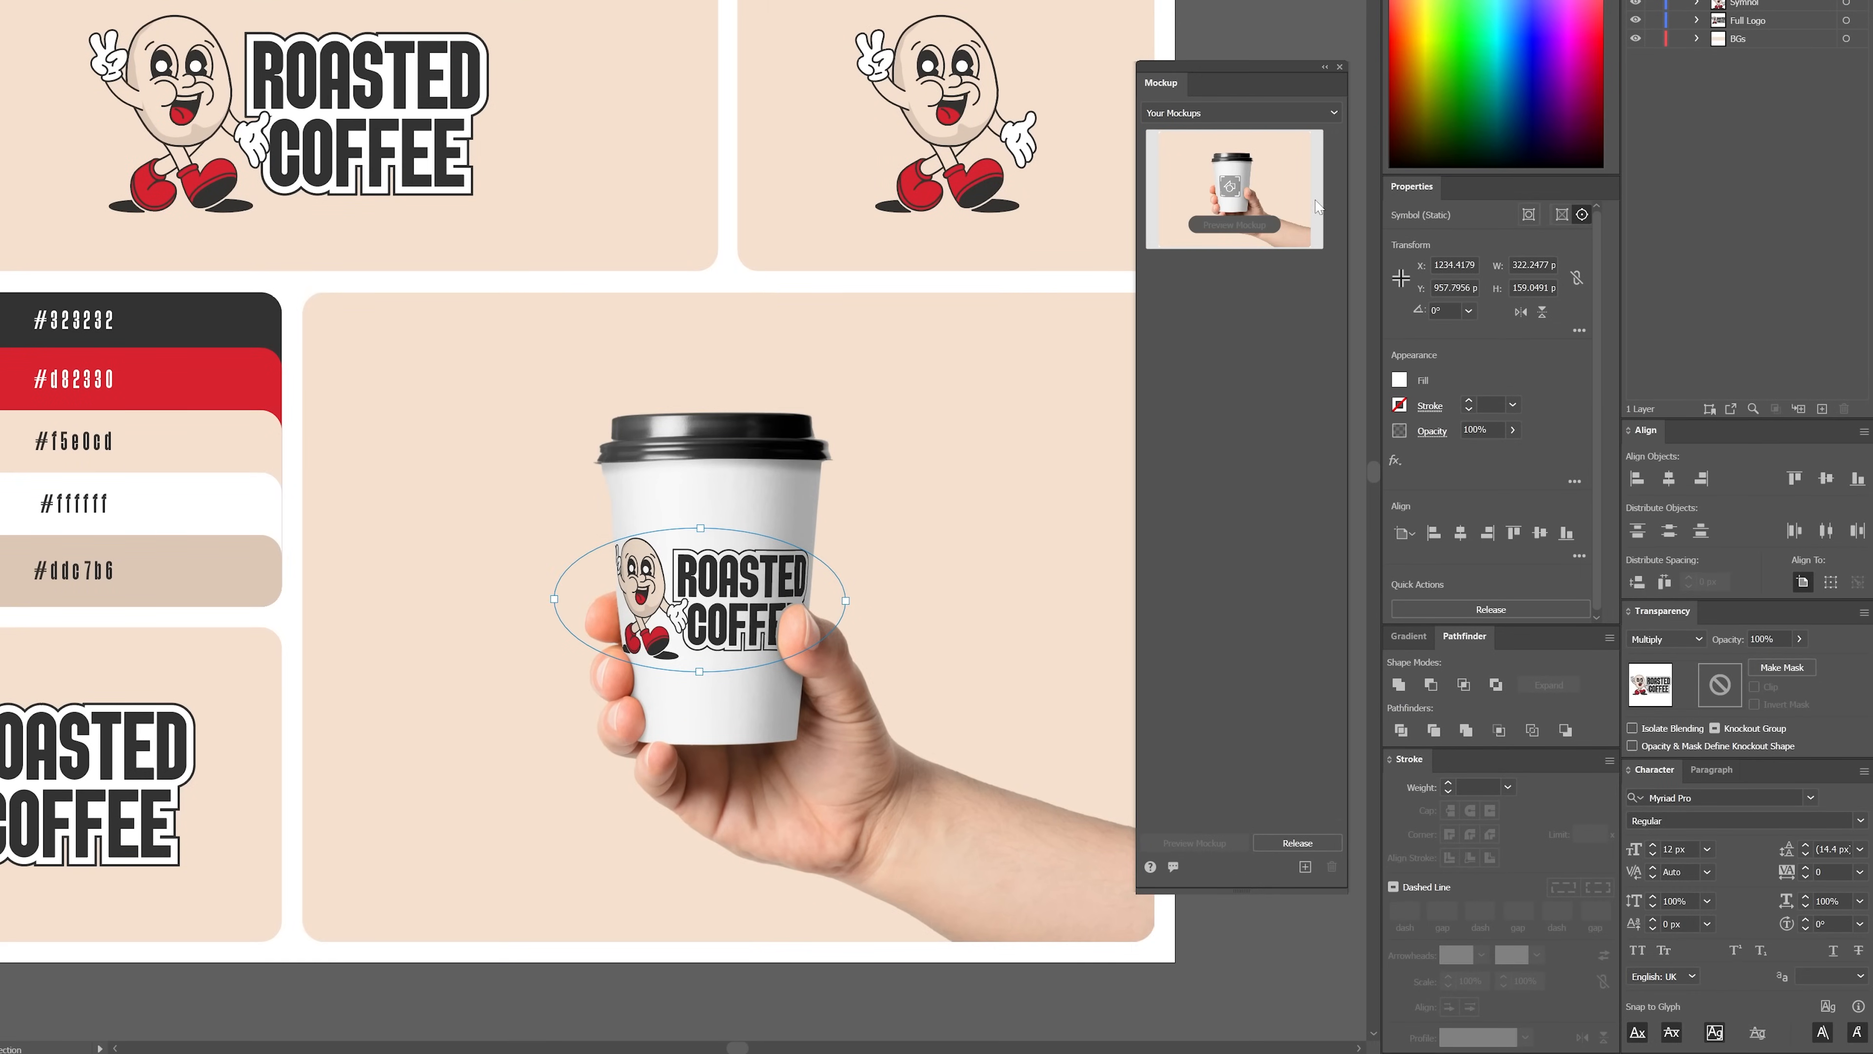
# Switch the Mockup panel to the Packaging template category
pyautogui.click(1239, 111)
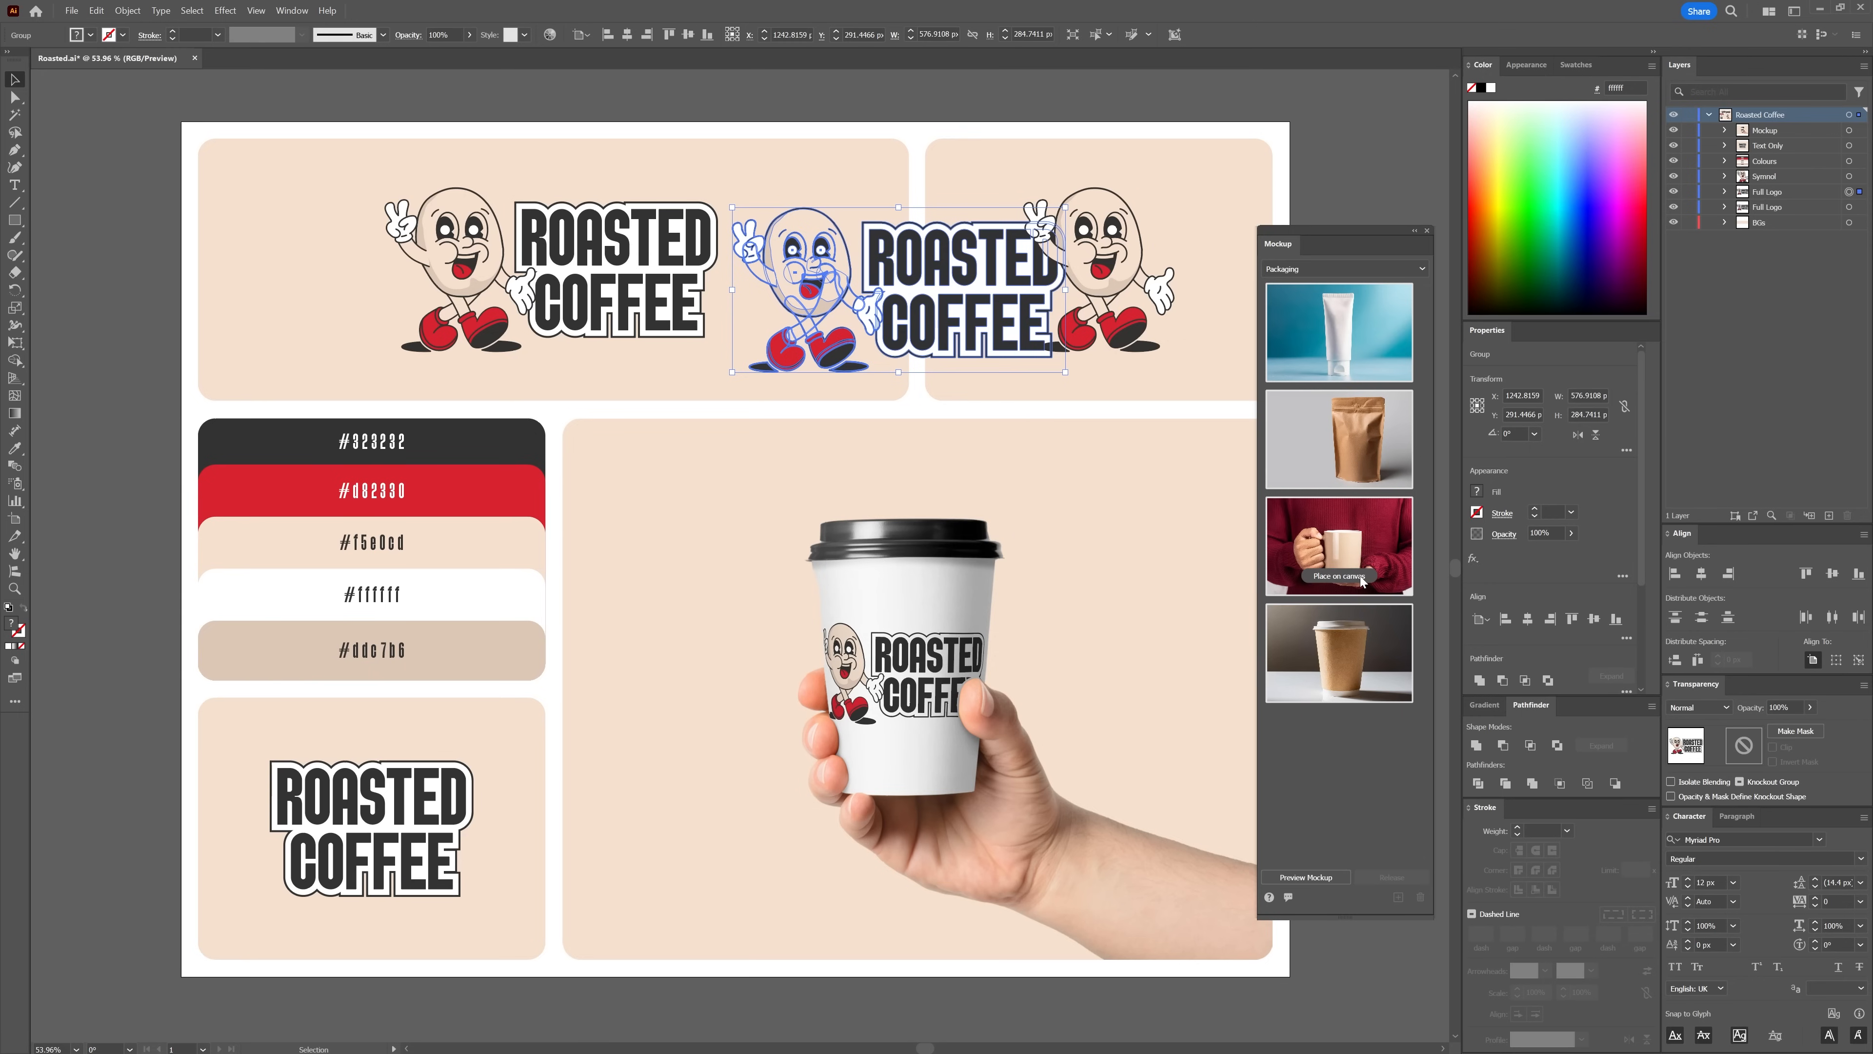
# Place the mug-in-hands template on the canvas with the Roasted Coffee logo on the mug
pyautogui.click(1337, 575)
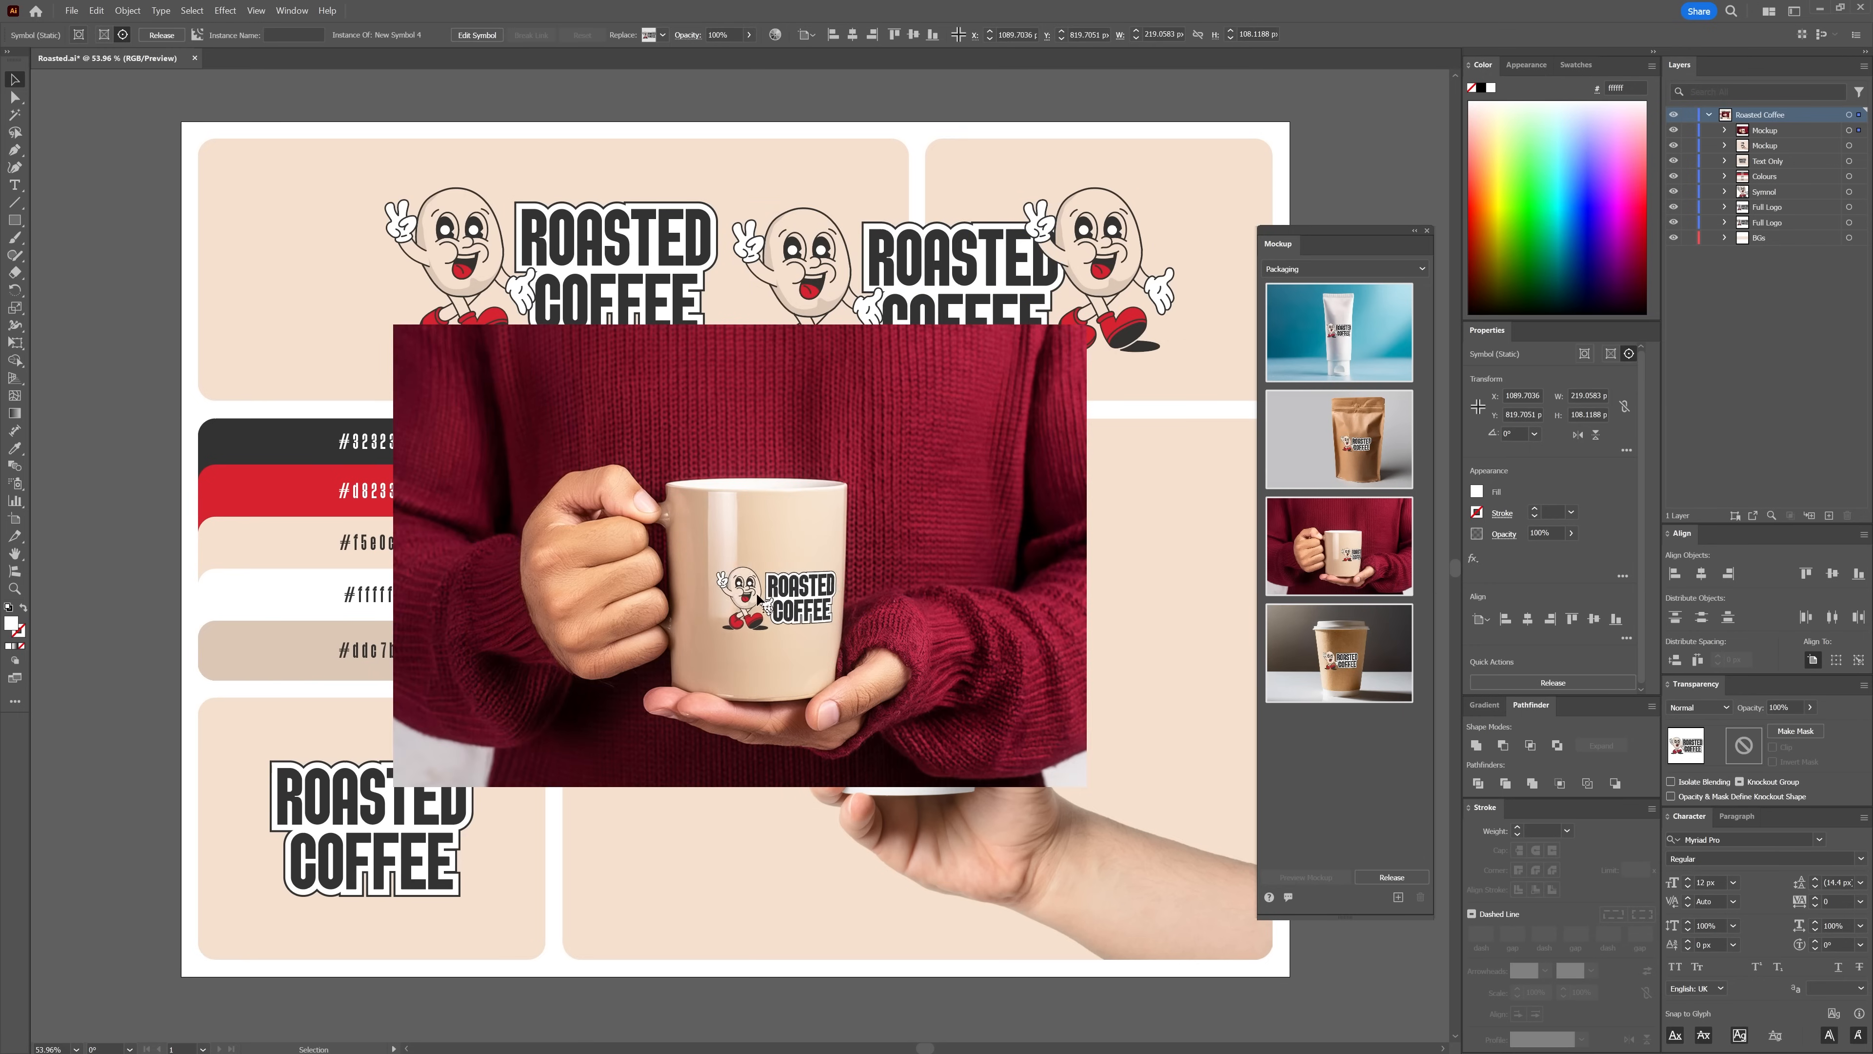
pyautogui.click(765, 585)
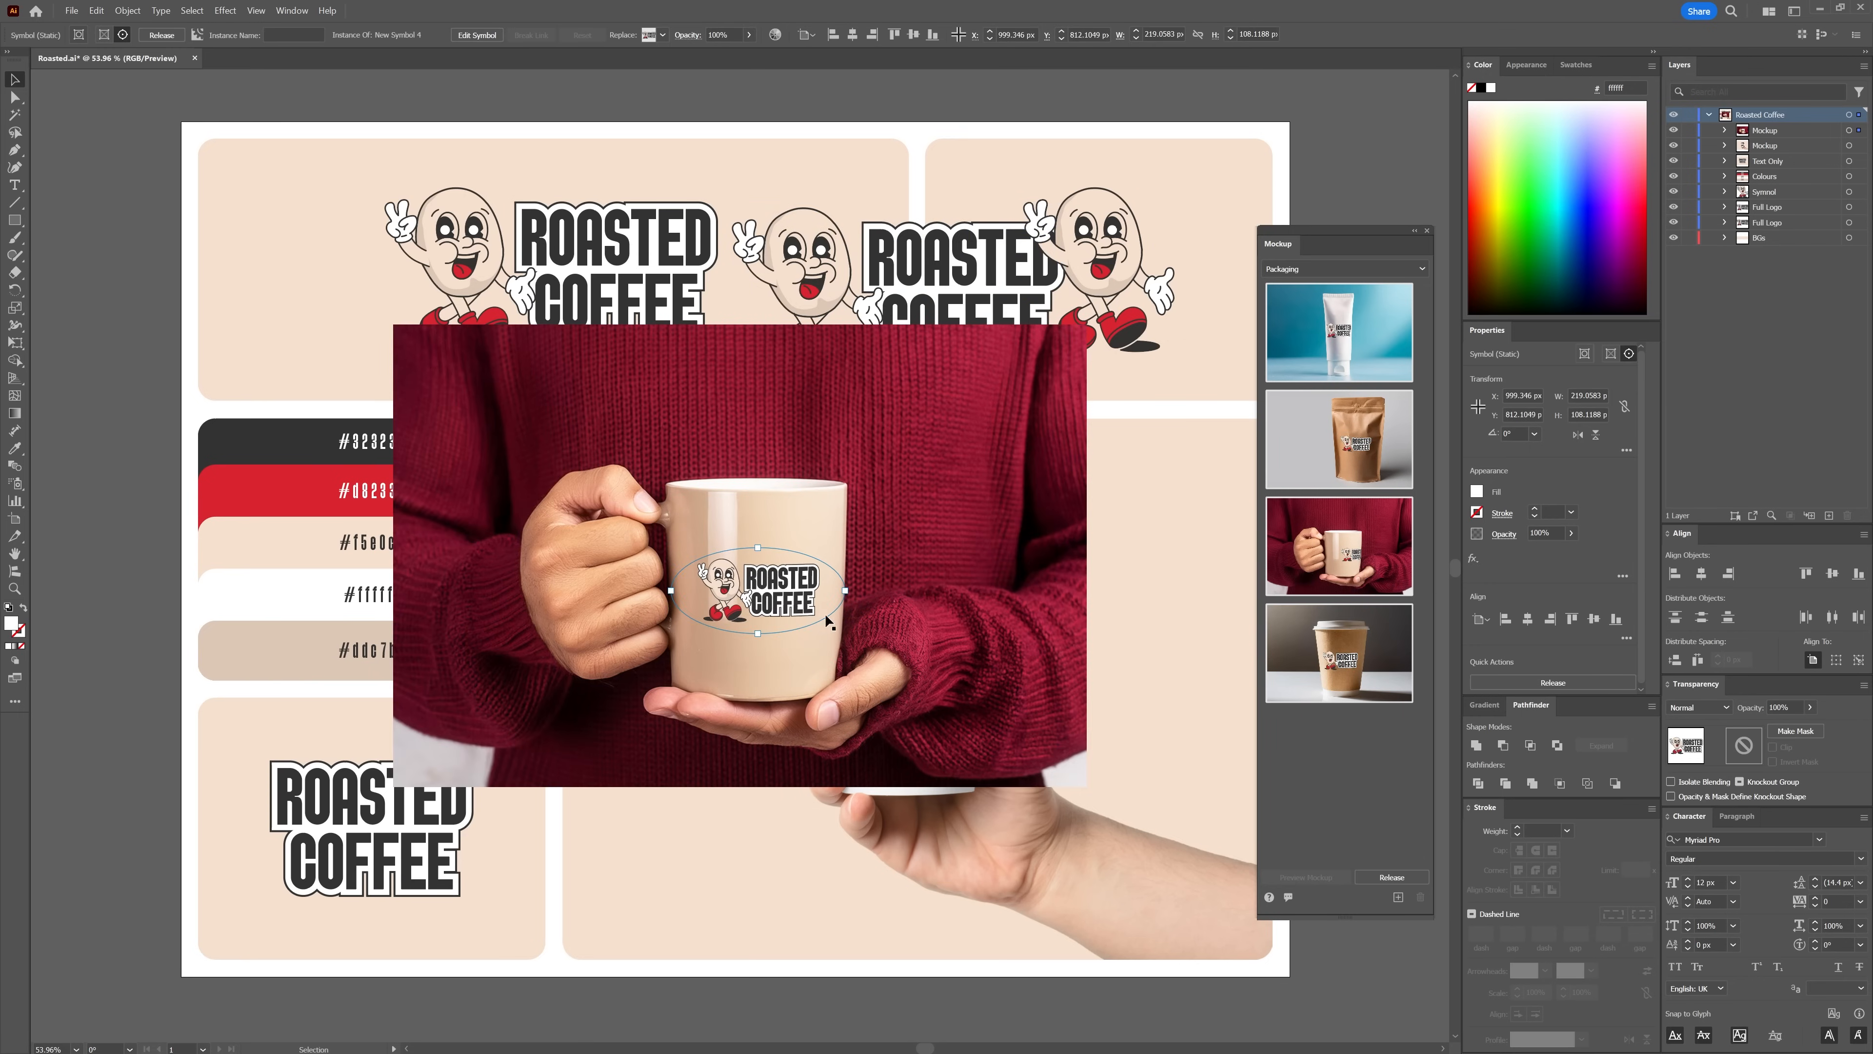